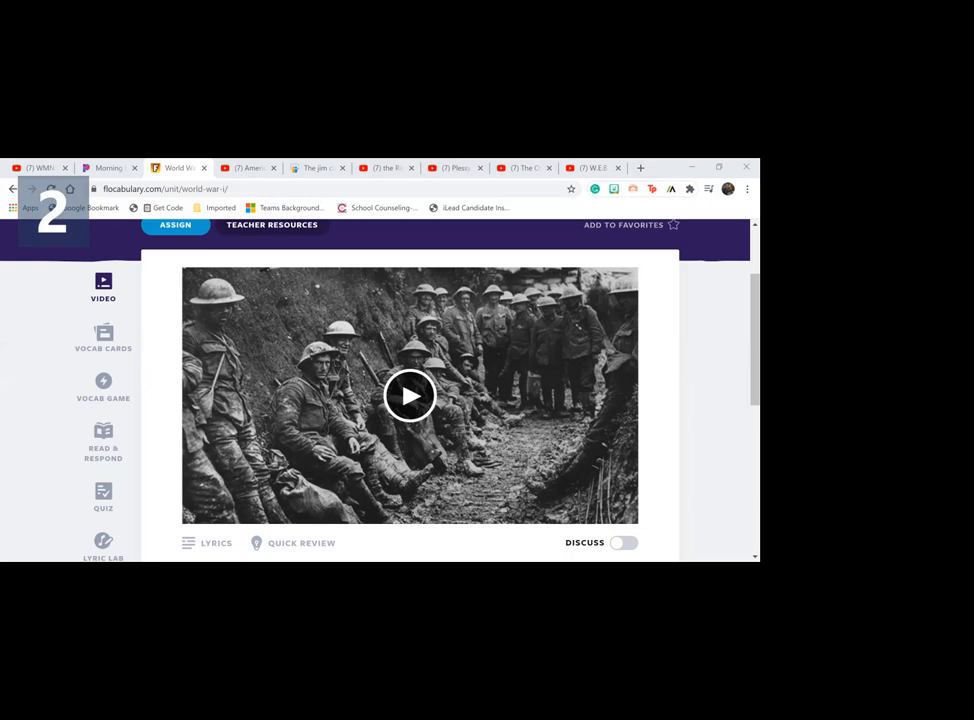
Step: Bring up the 'WWI - One day lesson' Doc and scroll to the USA ENTERS THE WAR fill-in-the-blank notes
click(410, 396)
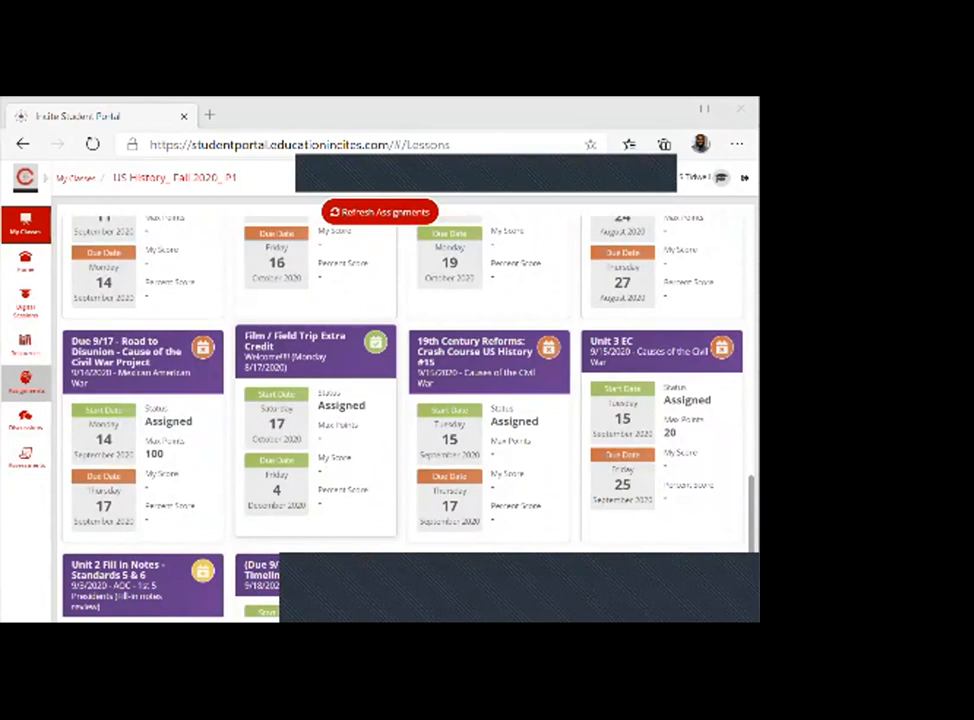
click(300, 360)
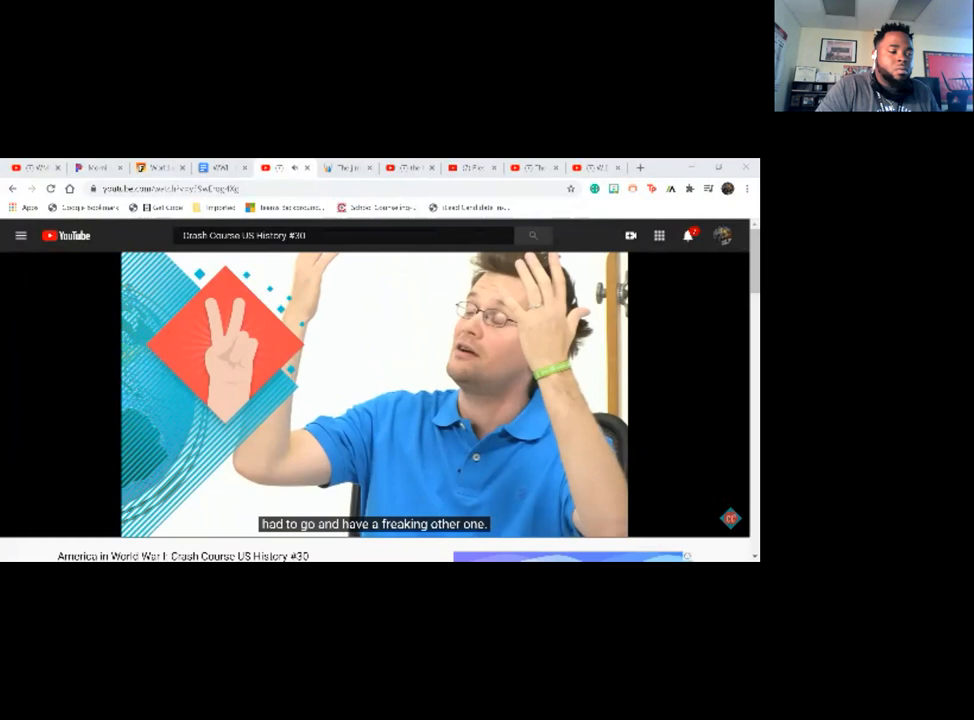
click(222, 168)
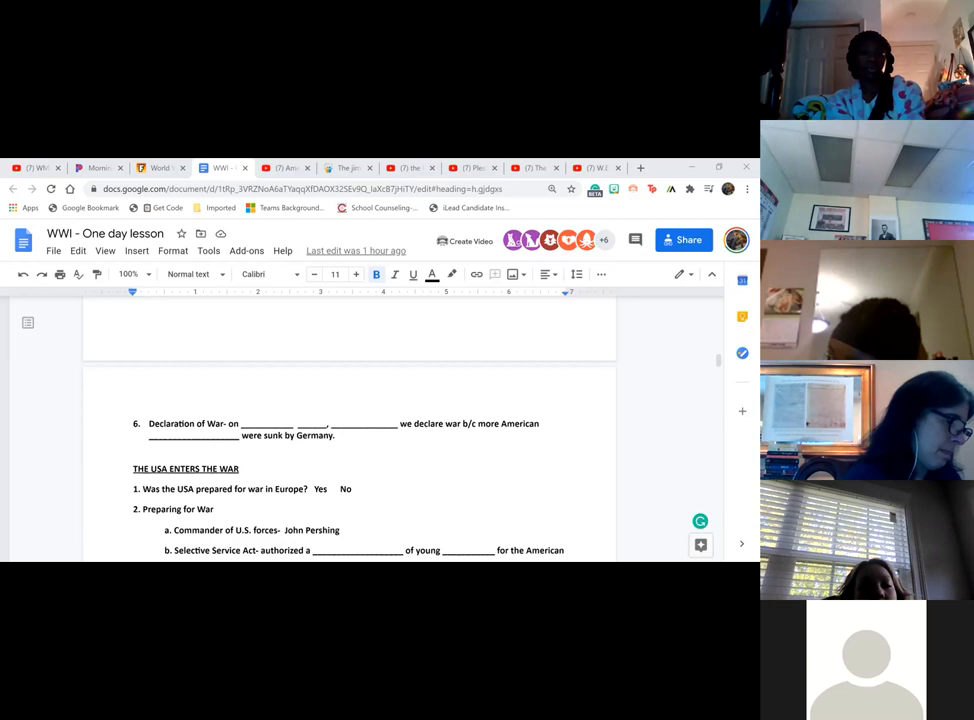
scroll(down, 3)
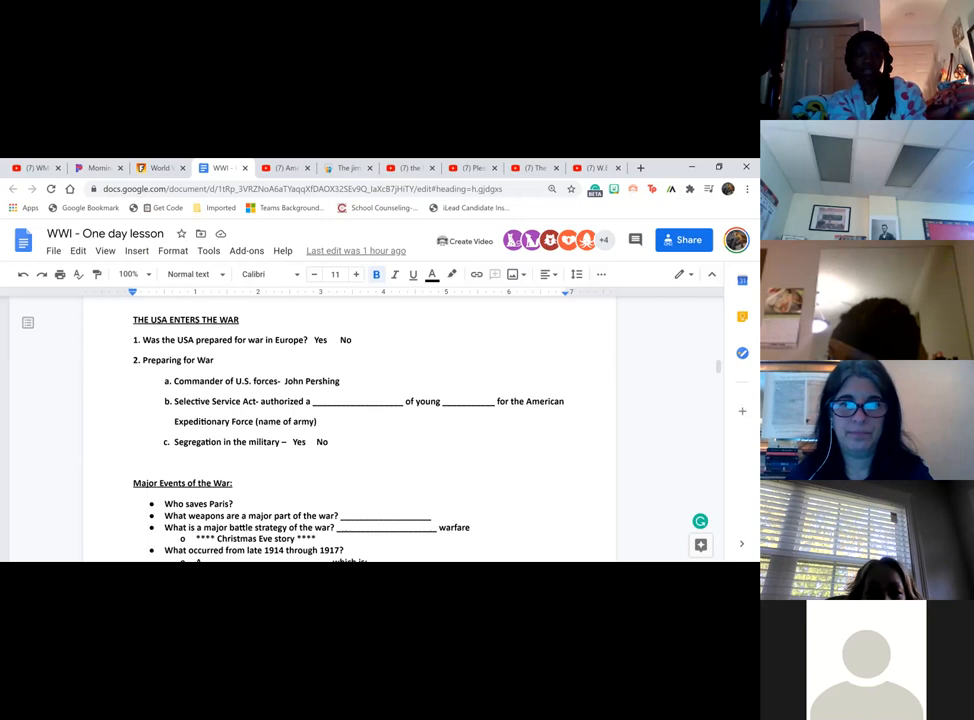
scroll(down, 3)
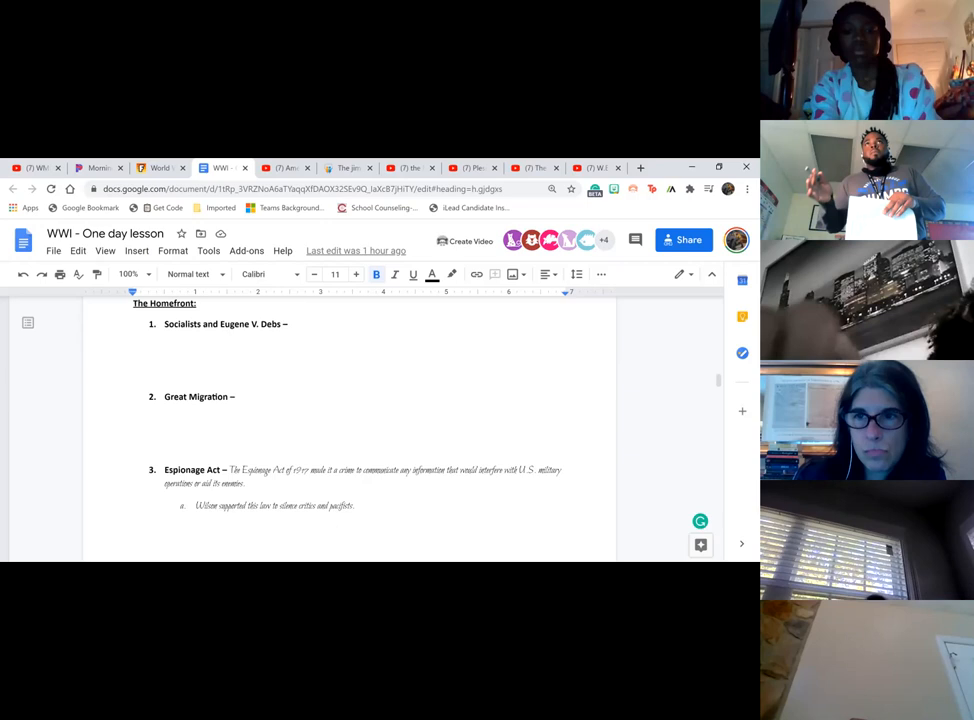
scroll(down, 3)
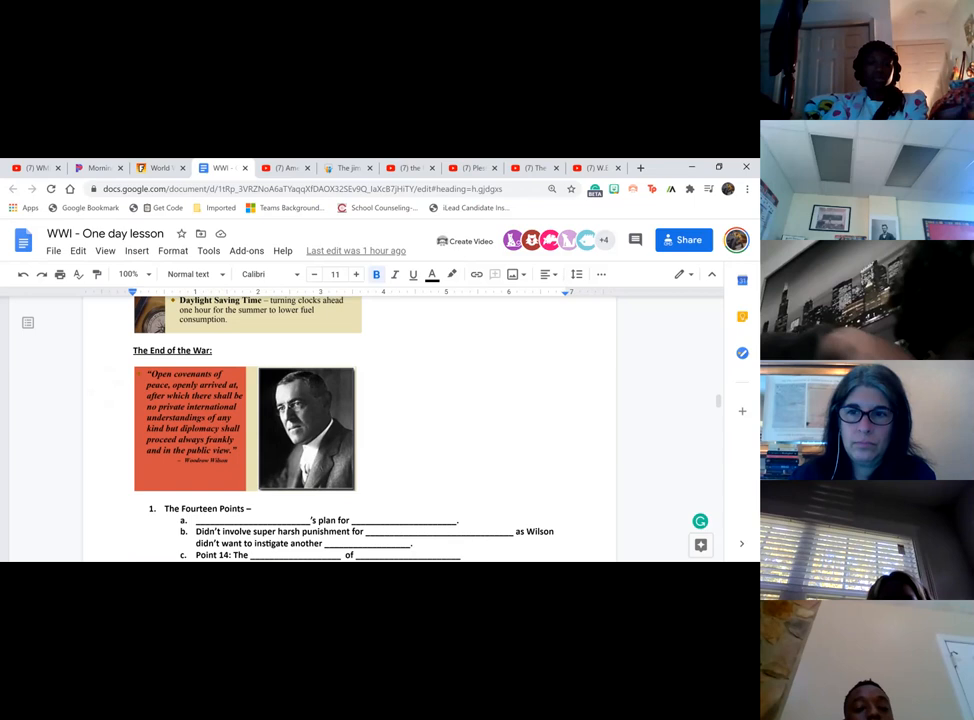
Step: Scroll the guided notes down to the 'Why did the LON fail?' questions above Punishment of Germany
scroll(down, 3)
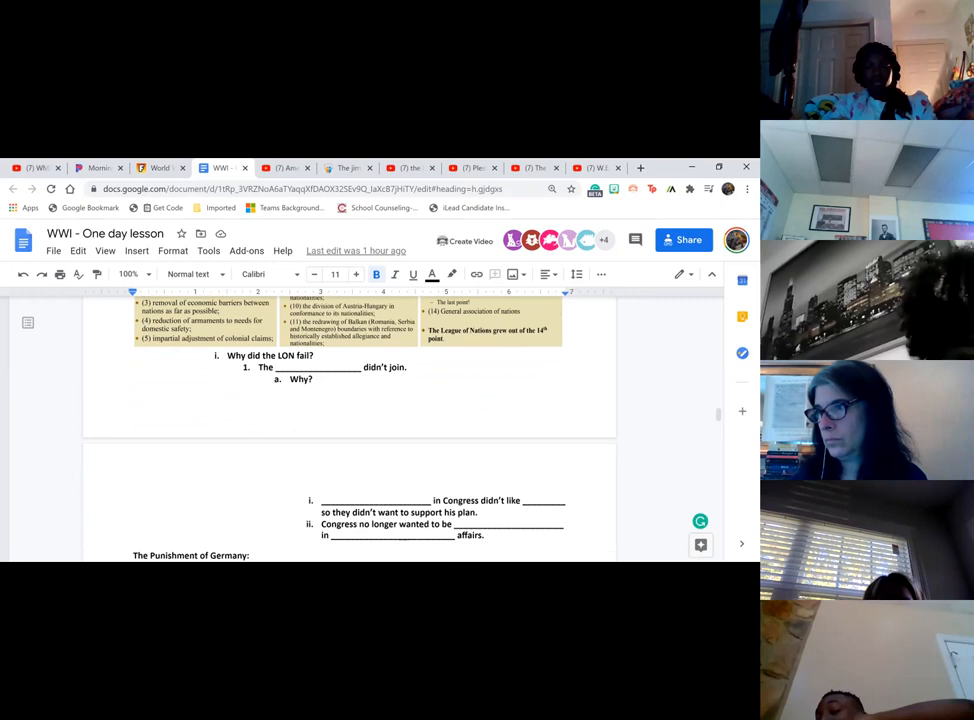
scroll(down, 3)
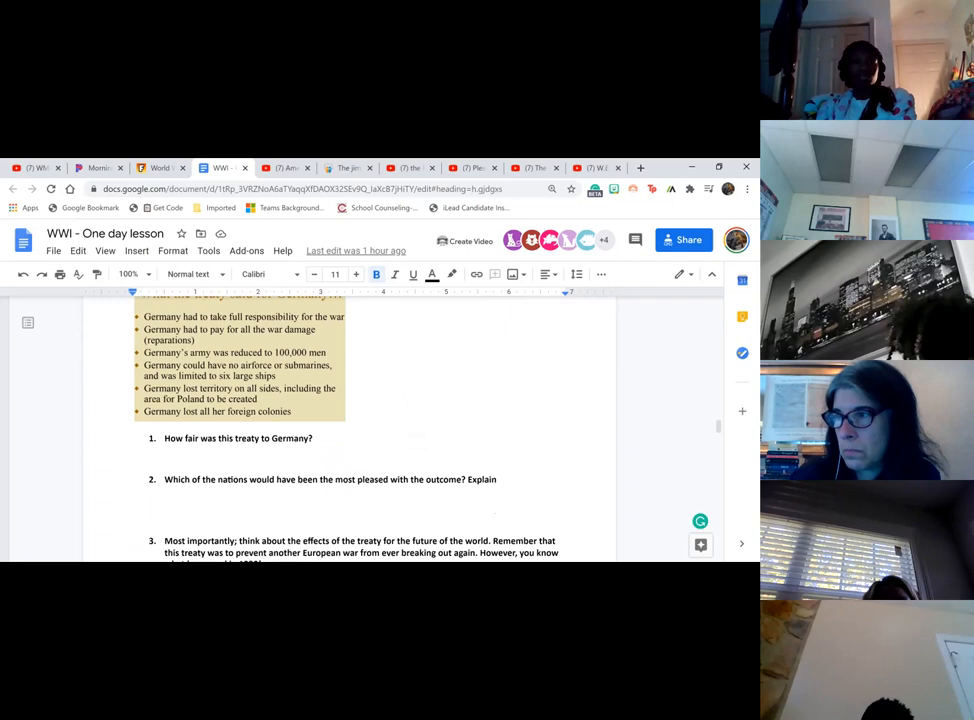